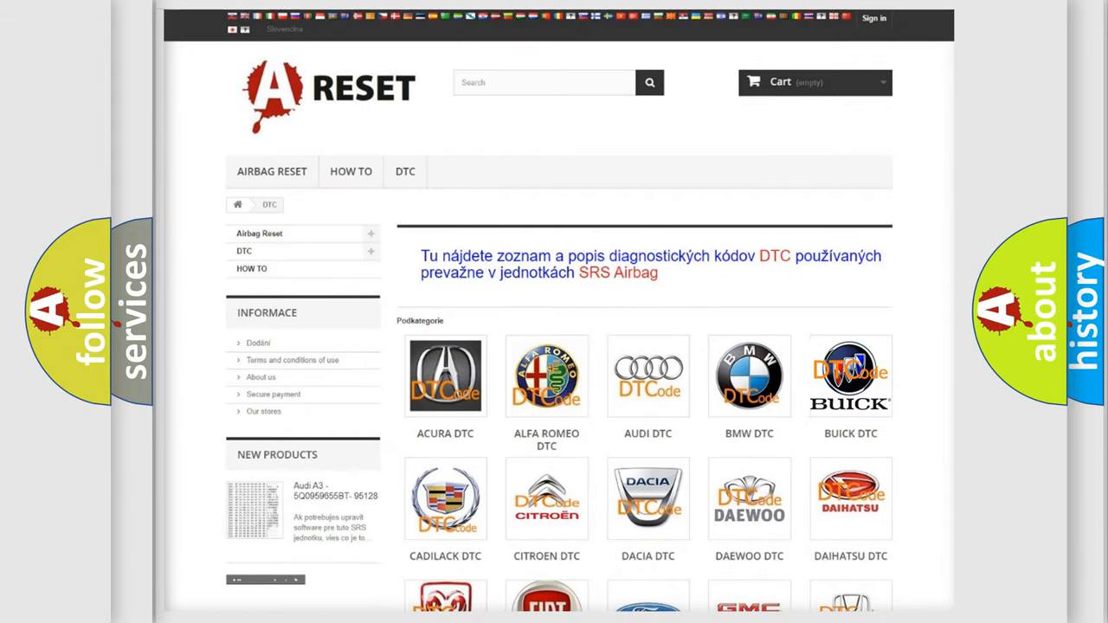
Open the Buick DTC code list from the brand tiles and browse down it
click(850, 376)
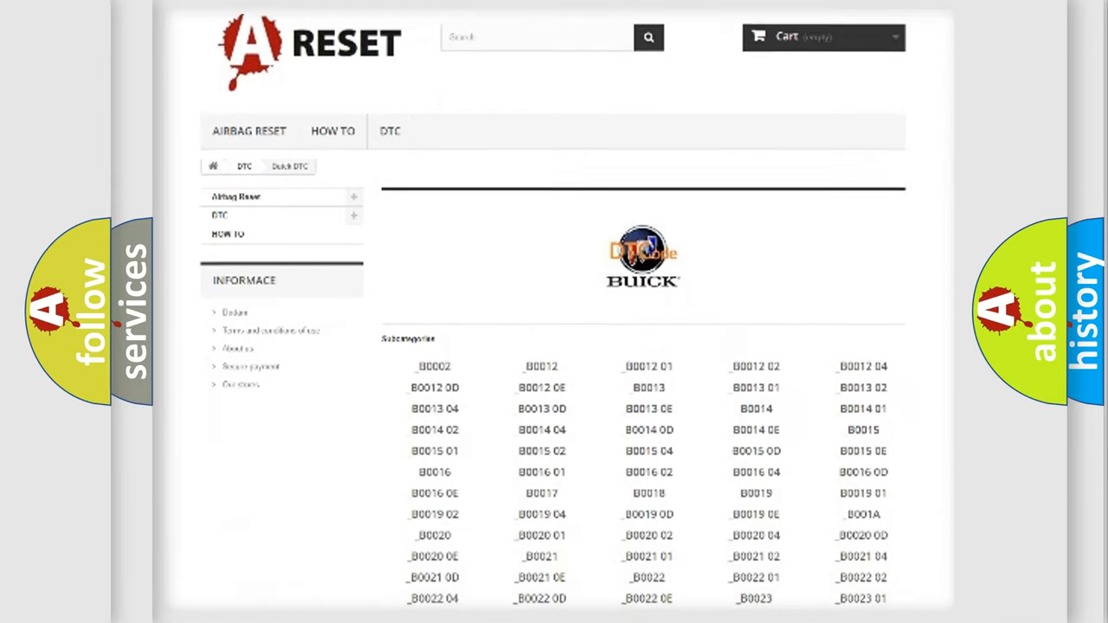
scroll(down, 3)
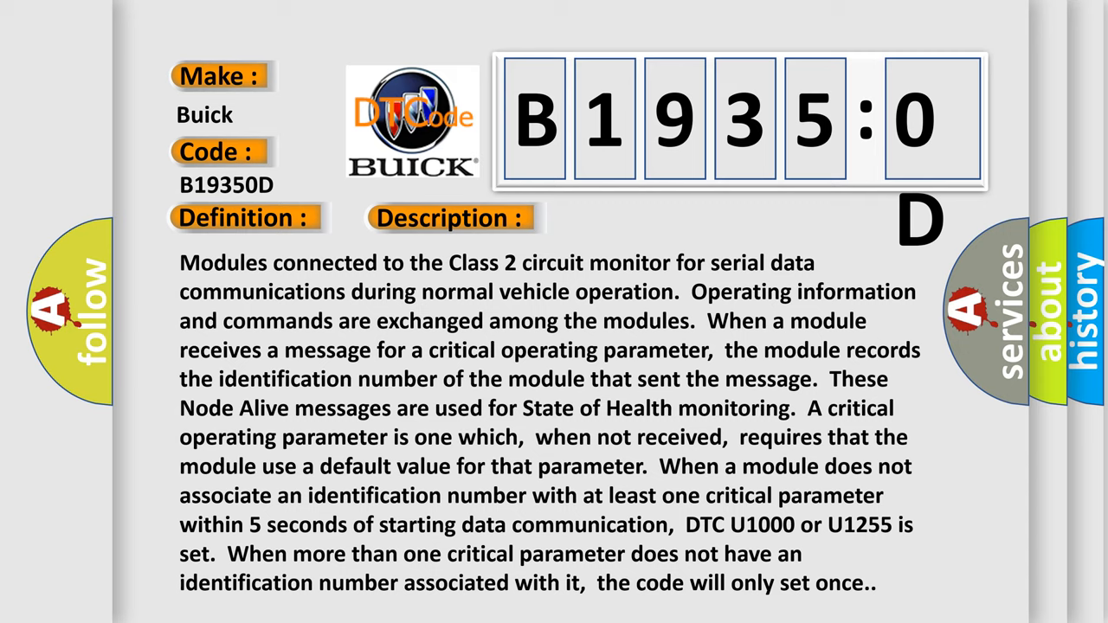
Advance the B19350D slide from its description to its list of causes
click(635, 217)
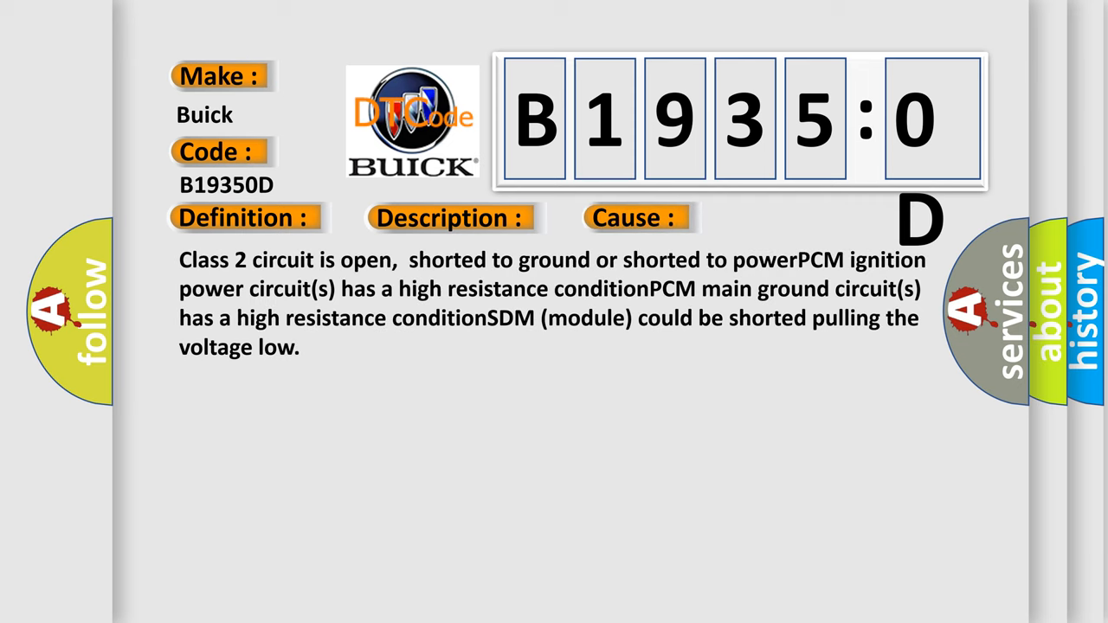